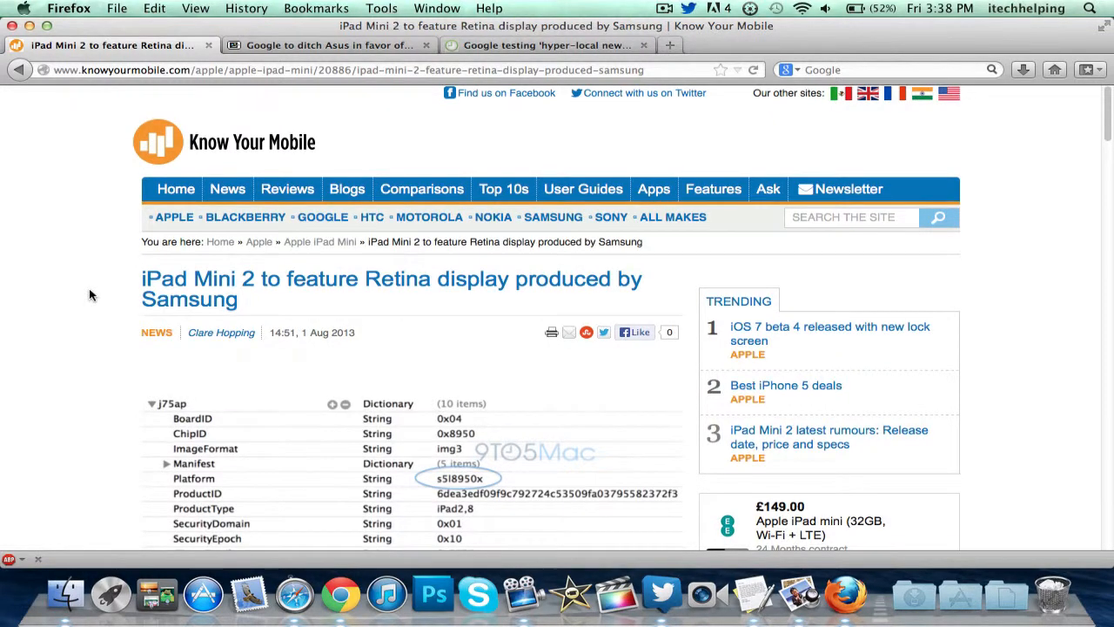
Read through the rest of the current article, then switch to AndroidPIT's LG Nexus 7 rumor tab.
{"action": "scroll", "scroll_direction": "down", "scroll_amount": 3}
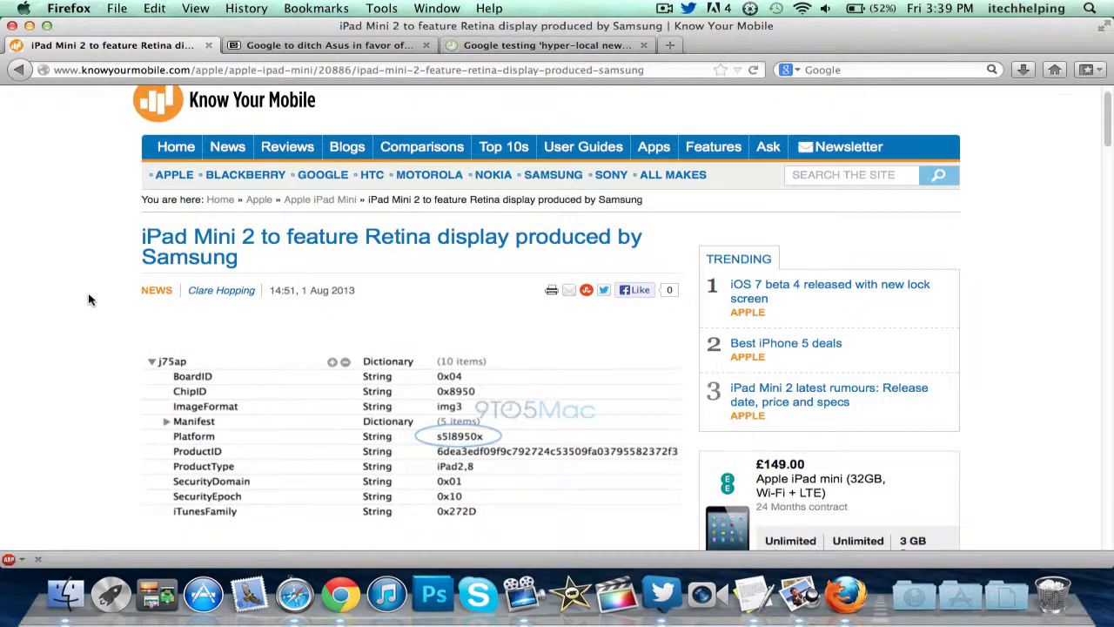
{"action": "scroll", "scroll_direction": "down", "scroll_amount": 3}
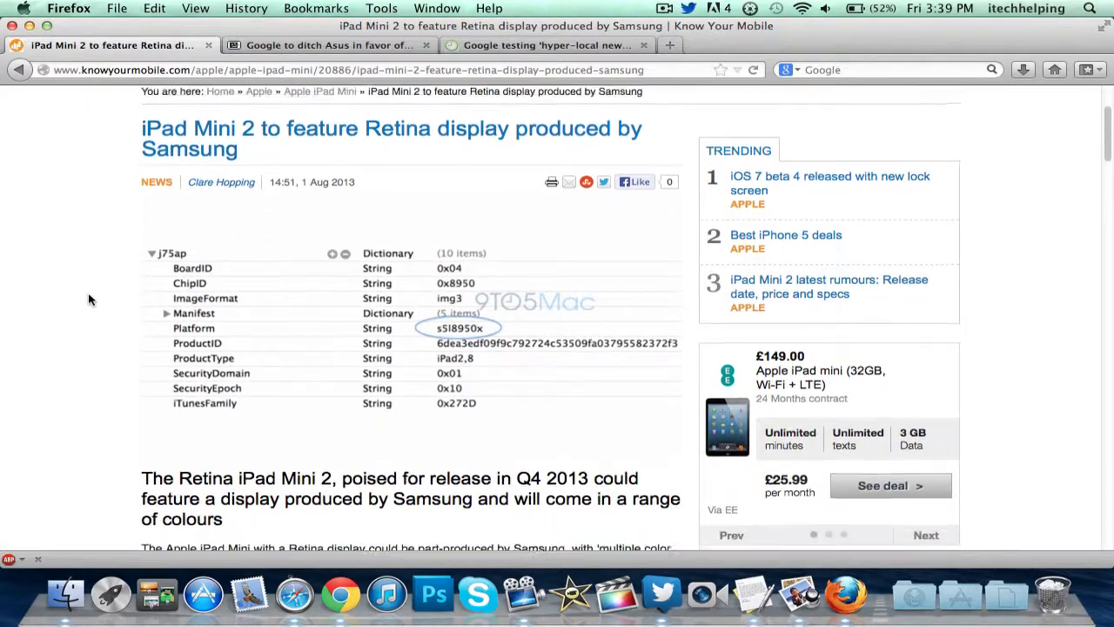
{"action": "scroll", "scroll_direction": "down", "scroll_amount": 3}
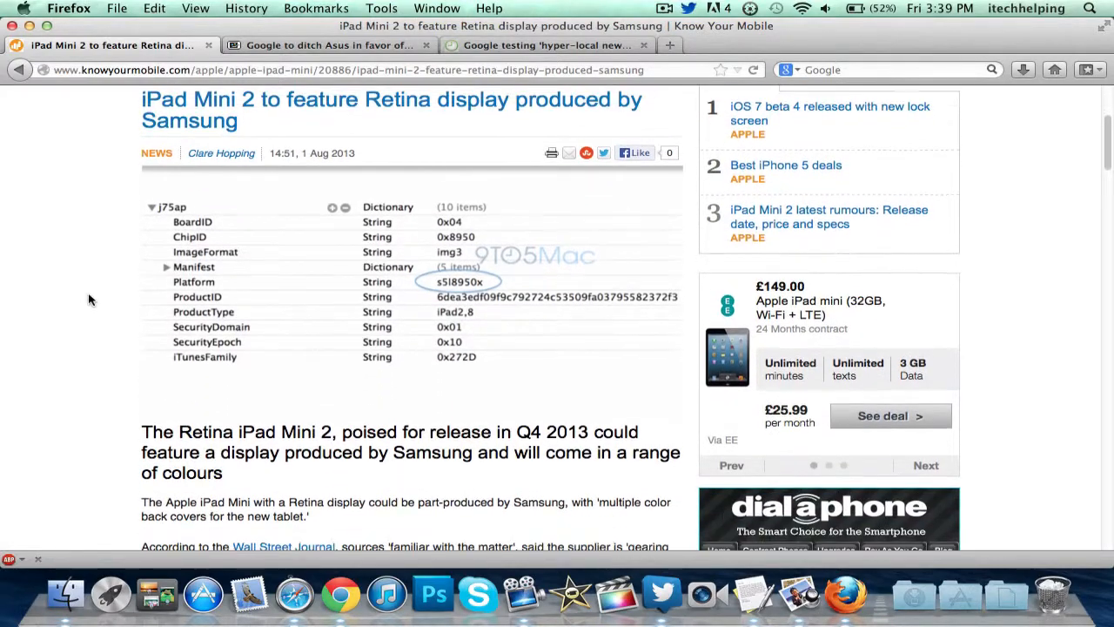
{"action": "scroll", "scroll_direction": "down", "scroll_amount": 3}
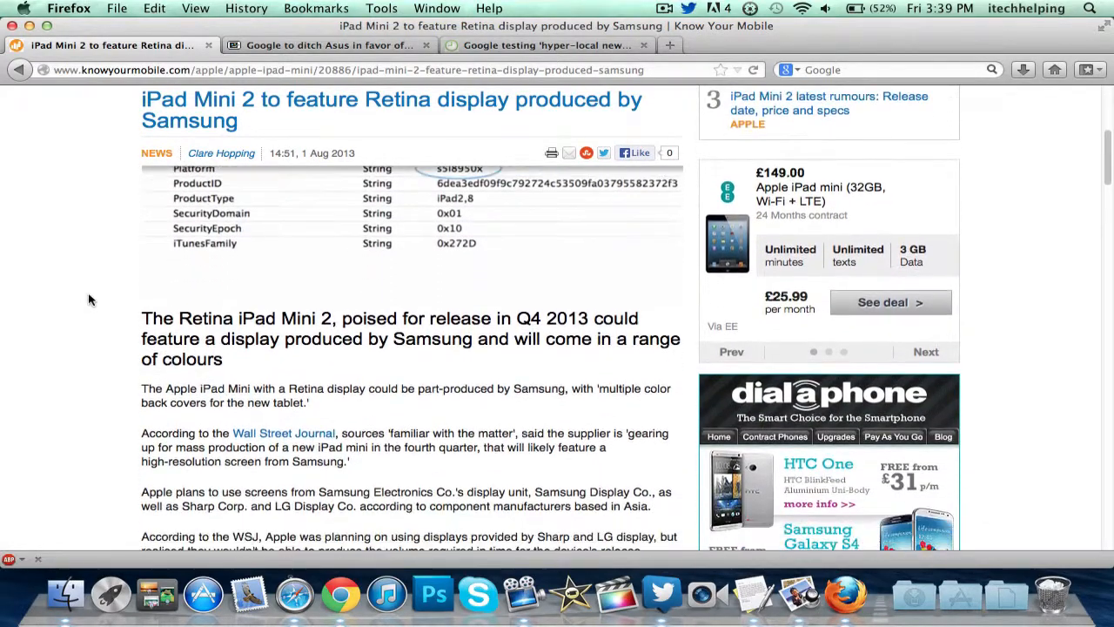
{"action": "scroll", "scroll_direction": "down", "scroll_amount": 3}
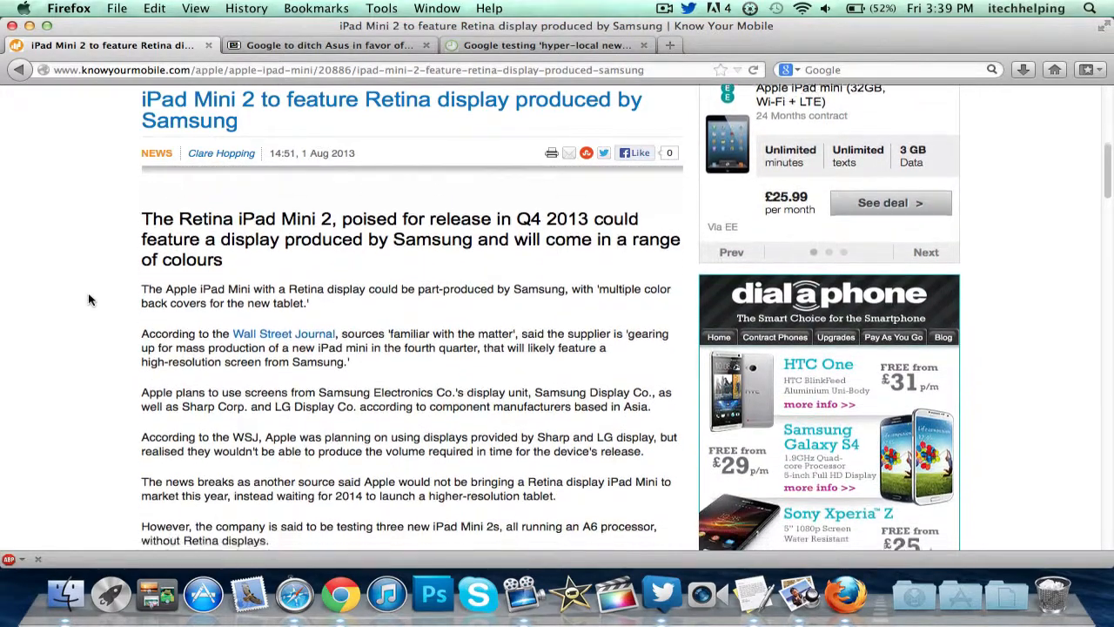
{"action": "scroll", "scroll_direction": "down", "scroll_amount": 3}
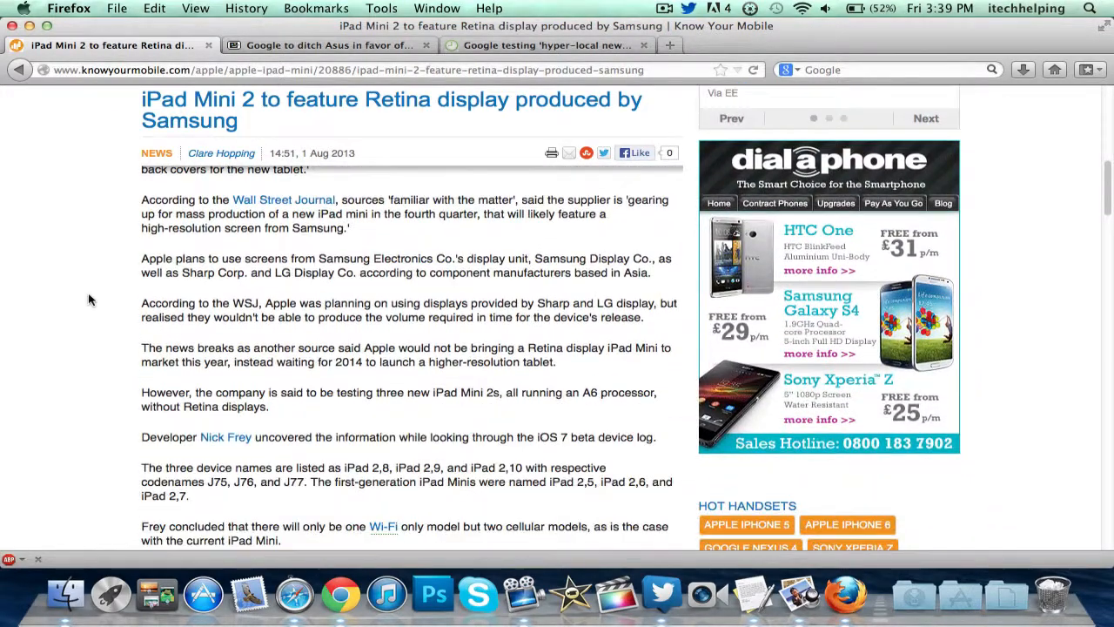
{"action": "scroll", "scroll_direction": "down", "scroll_amount": 3}
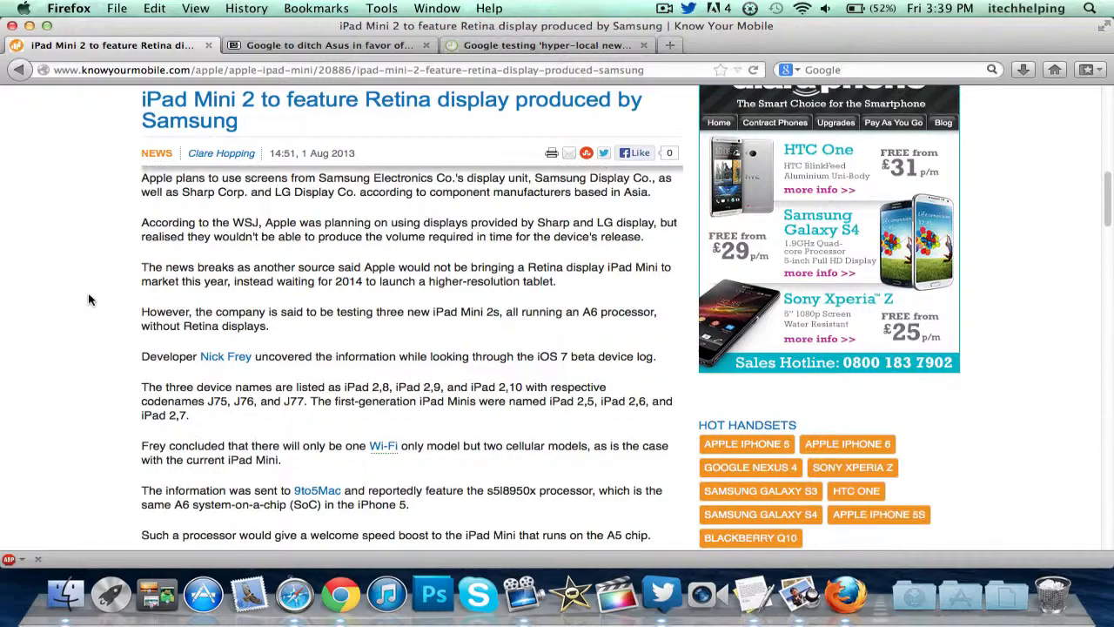
{"action": "scroll", "scroll_direction": "down", "scroll_amount": 3}
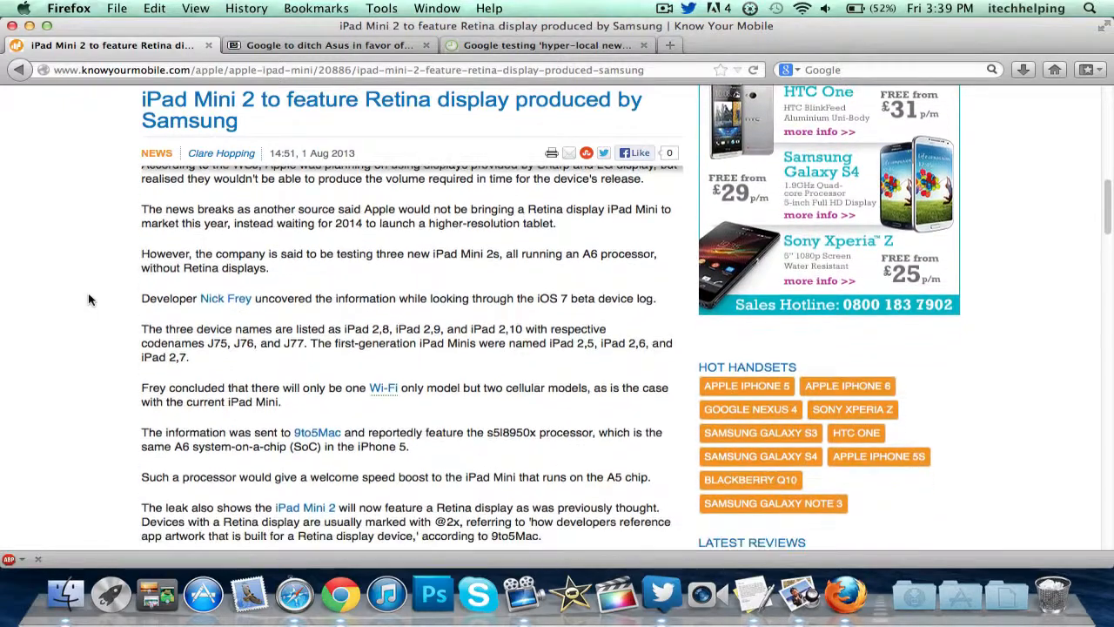
{"action": "scroll", "scroll_direction": "down", "scroll_amount": 3}
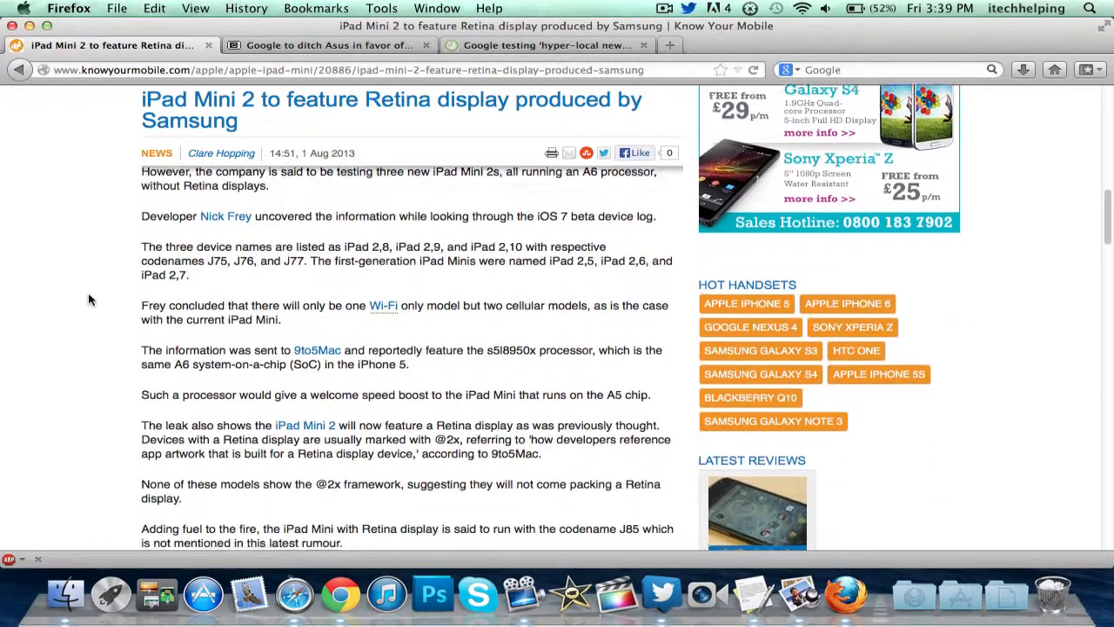
{"action": "scroll", "scroll_direction": "down", "scroll_amount": 3}
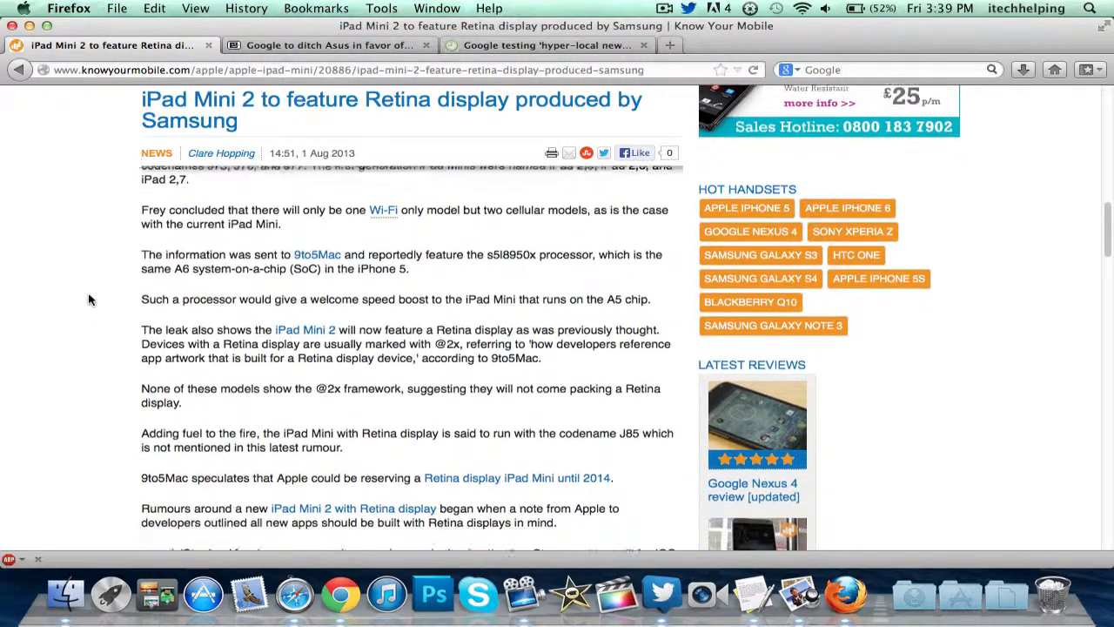
{"action": "scroll", "scroll_direction": "down", "scroll_amount": 3}
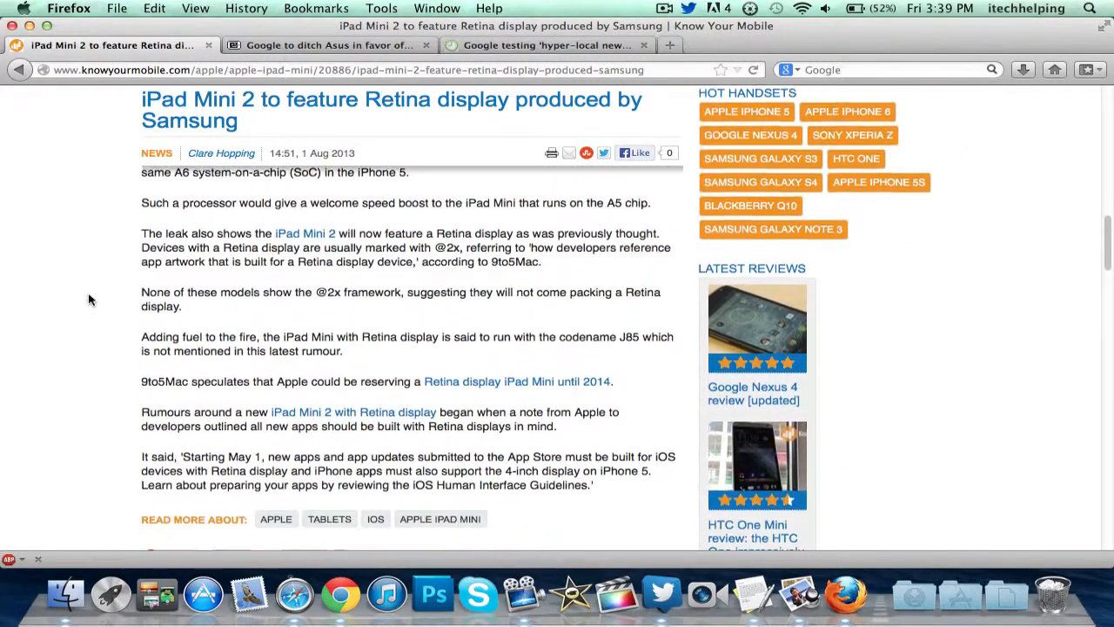
{"action": "scroll", "scroll_direction": "up", "scroll_amount": 3}
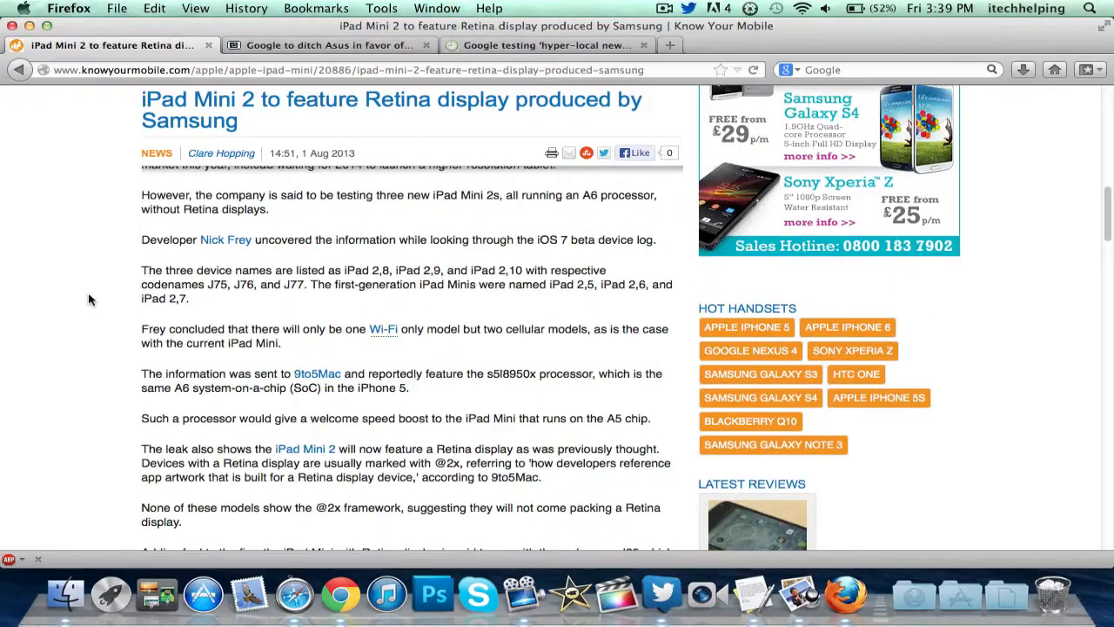
{"action": "left_click", "coordinate": [329, 45]}
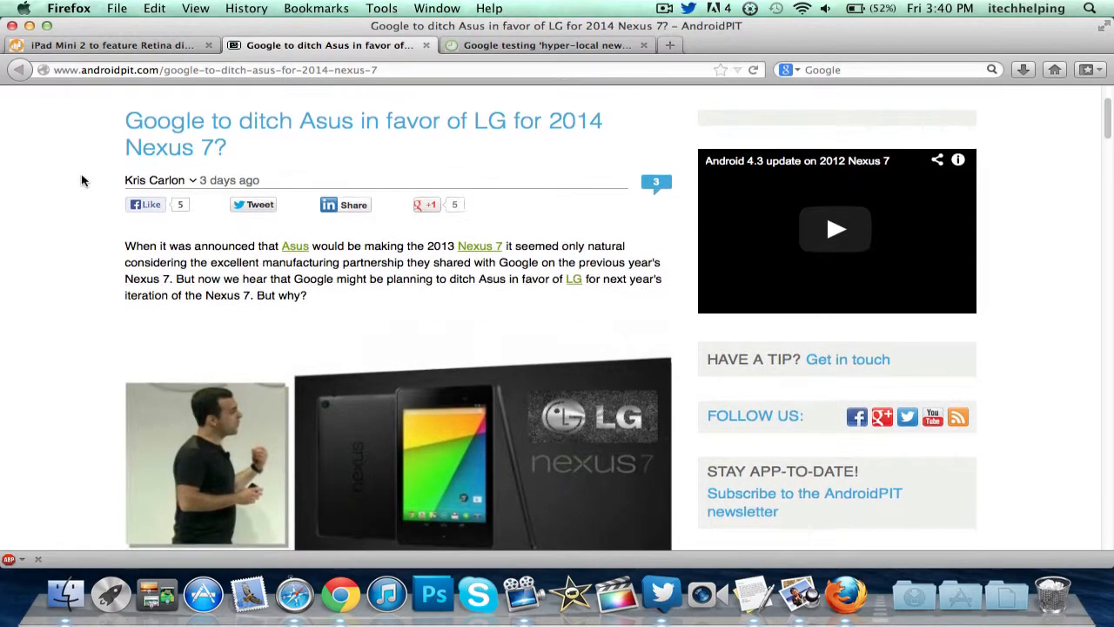
Read the Nexus 7 article to the end, then switch to Engadget's Google Now hyper-local news card story.
{"action": "scroll", "scroll_direction": "down", "scroll_amount": 3}
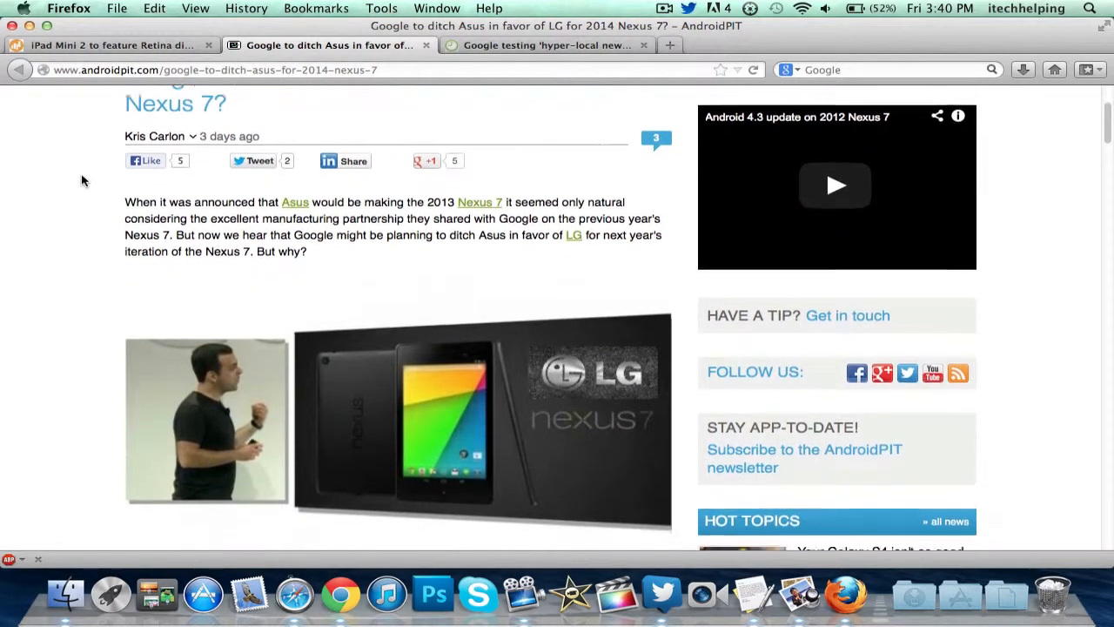
{"action": "scroll", "scroll_direction": "down", "scroll_amount": 3}
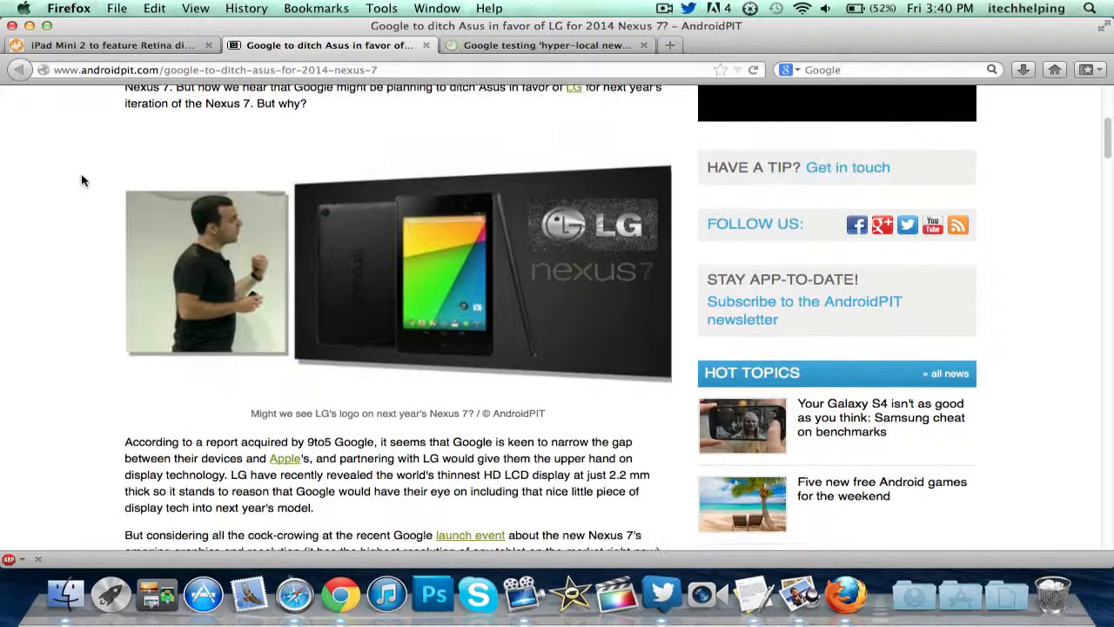
{"action": "scroll", "scroll_direction": "down", "scroll_amount": 3}
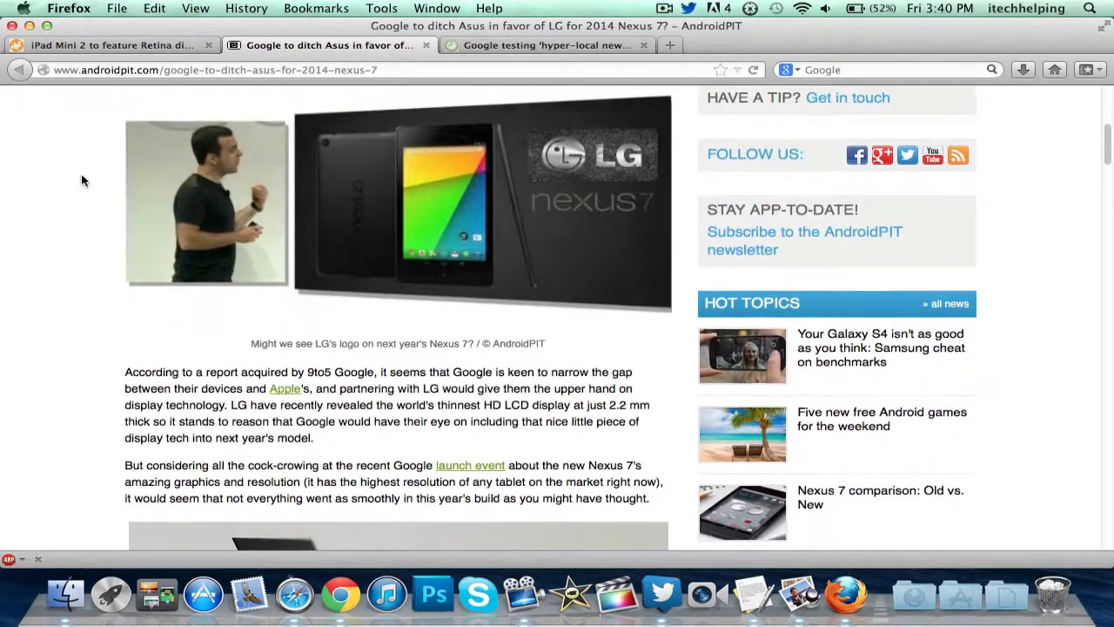
{"action": "scroll", "scroll_direction": "down", "scroll_amount": 3}
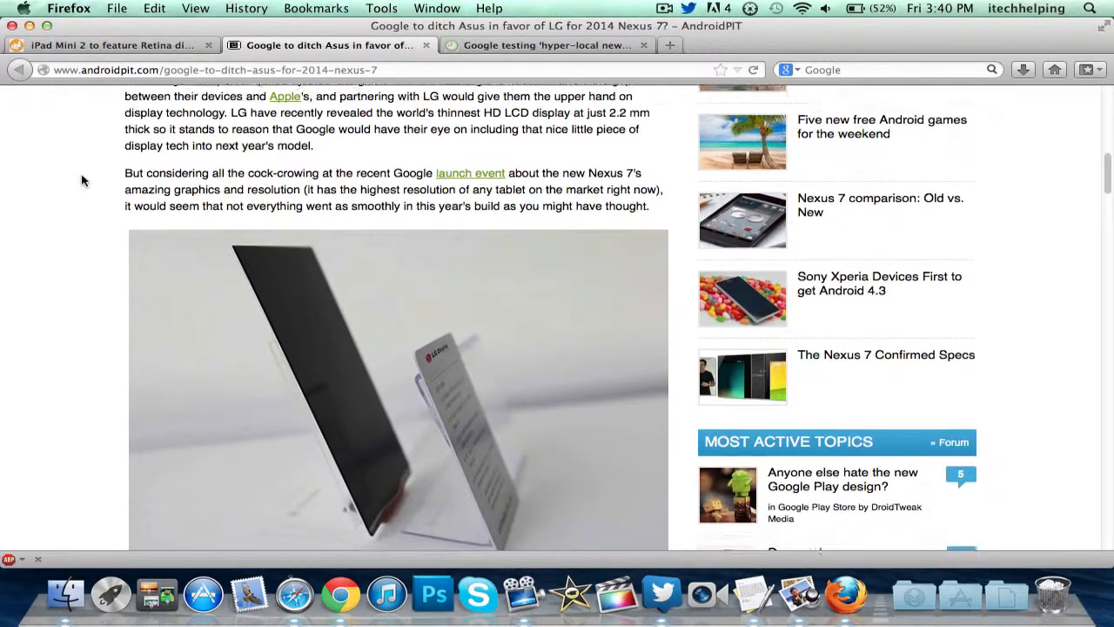
{"action": "scroll", "scroll_direction": "down", "scroll_amount": 3}
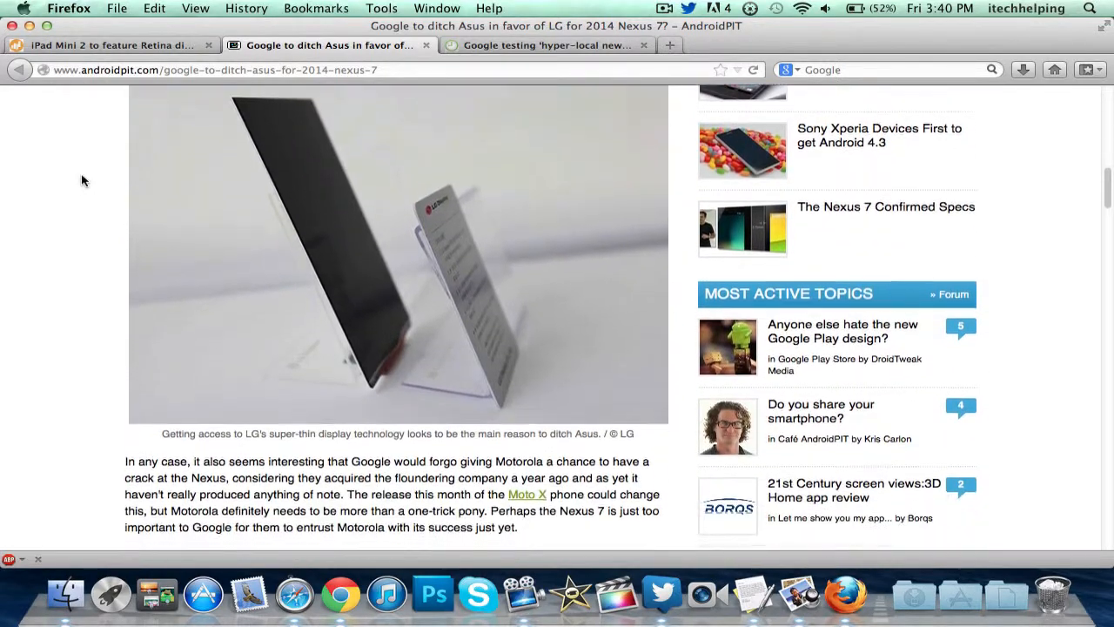
{"action": "scroll", "scroll_direction": "down", "scroll_amount": 3}
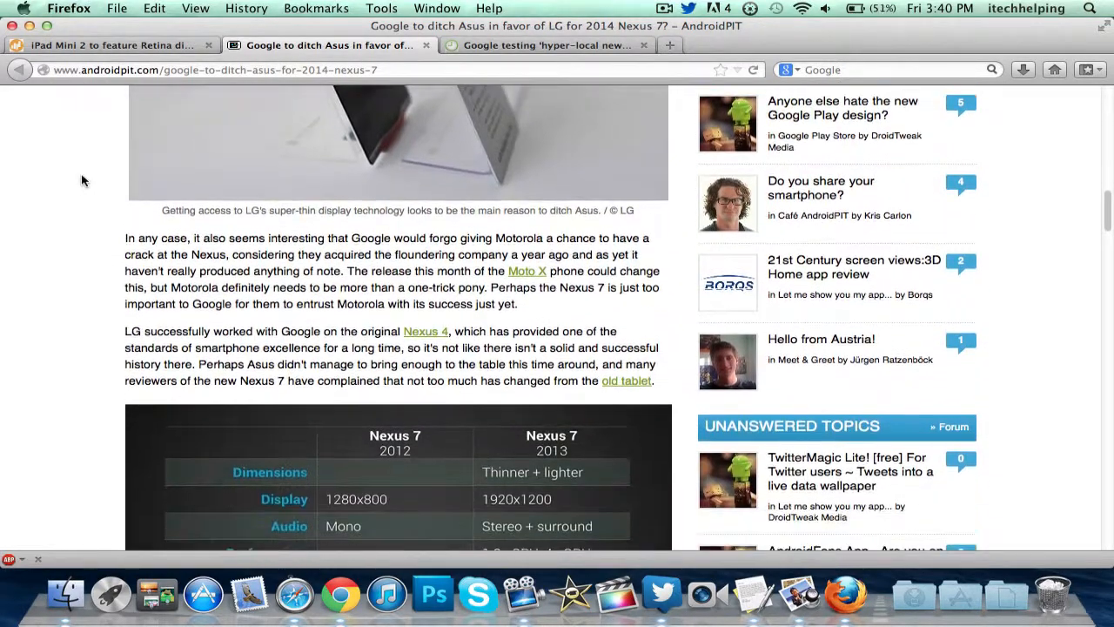
{"action": "scroll", "scroll_direction": "down", "scroll_amount": 3}
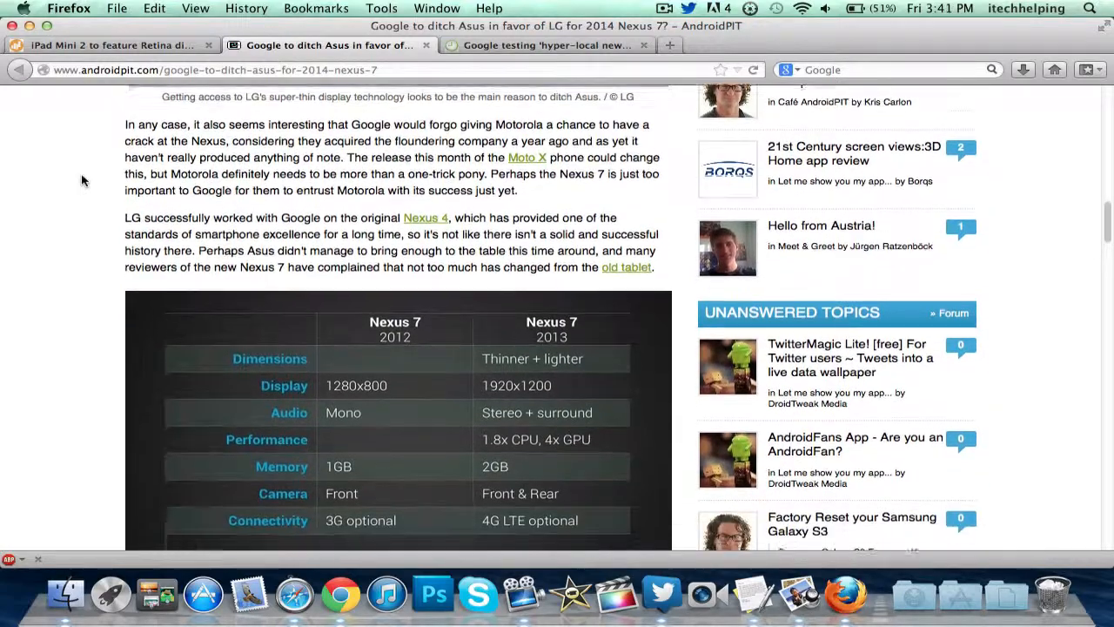
{"action": "scroll", "scroll_direction": "down", "scroll_amount": 3}
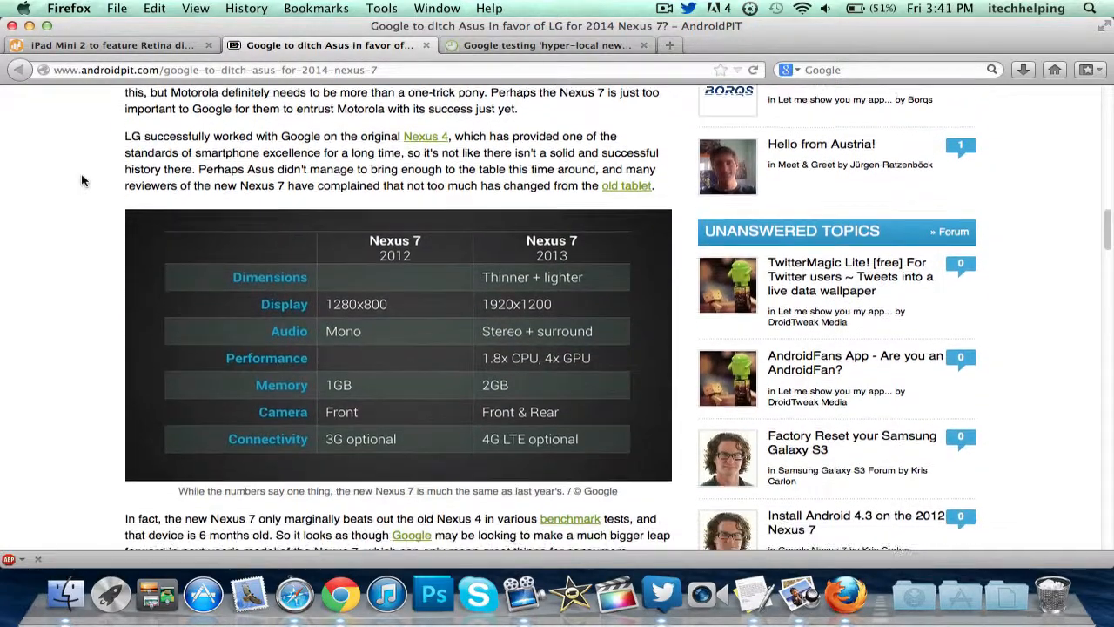
{"action": "scroll", "scroll_direction": "down", "scroll_amount": 3}
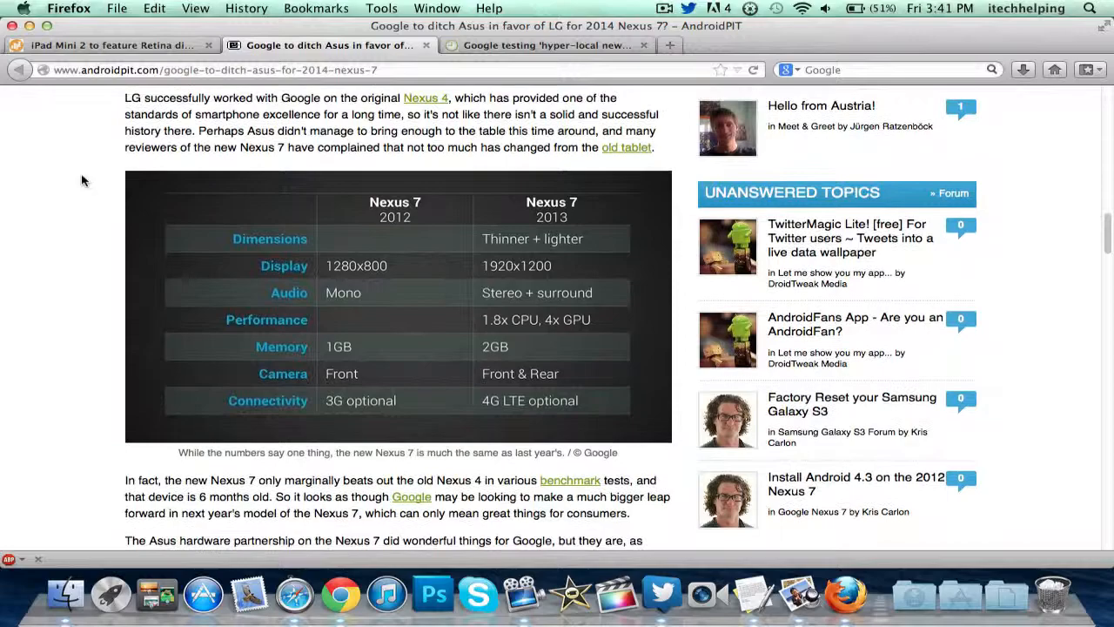
{"action": "scroll", "scroll_direction": "down", "scroll_amount": 3}
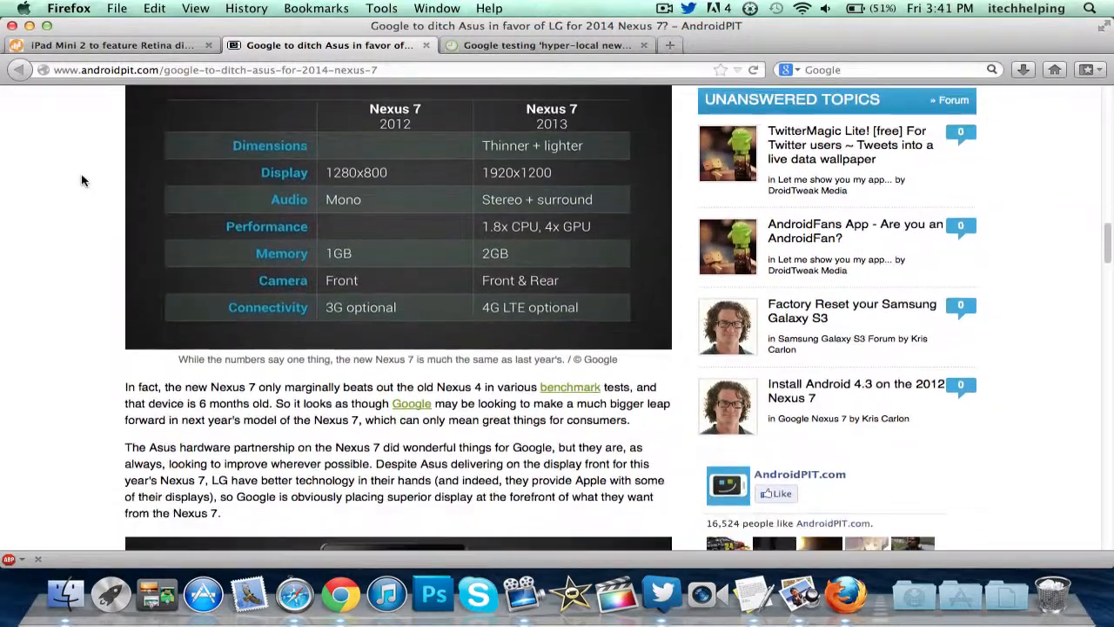
{"action": "scroll", "scroll_direction": "down", "scroll_amount": 3}
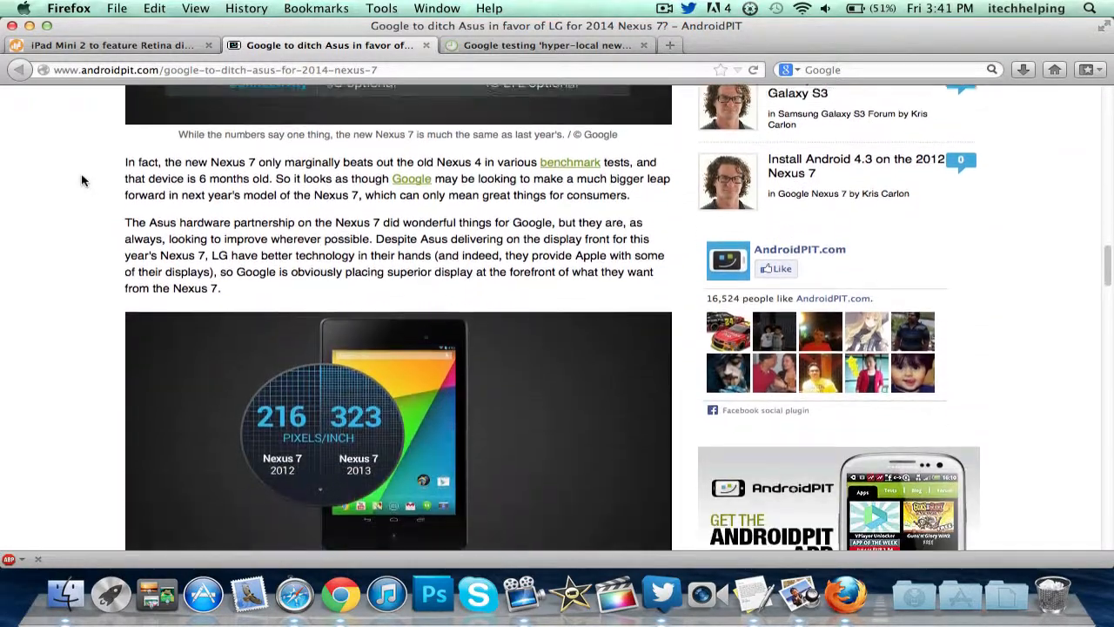
{"action": "scroll", "scroll_direction": "down", "scroll_amount": 3}
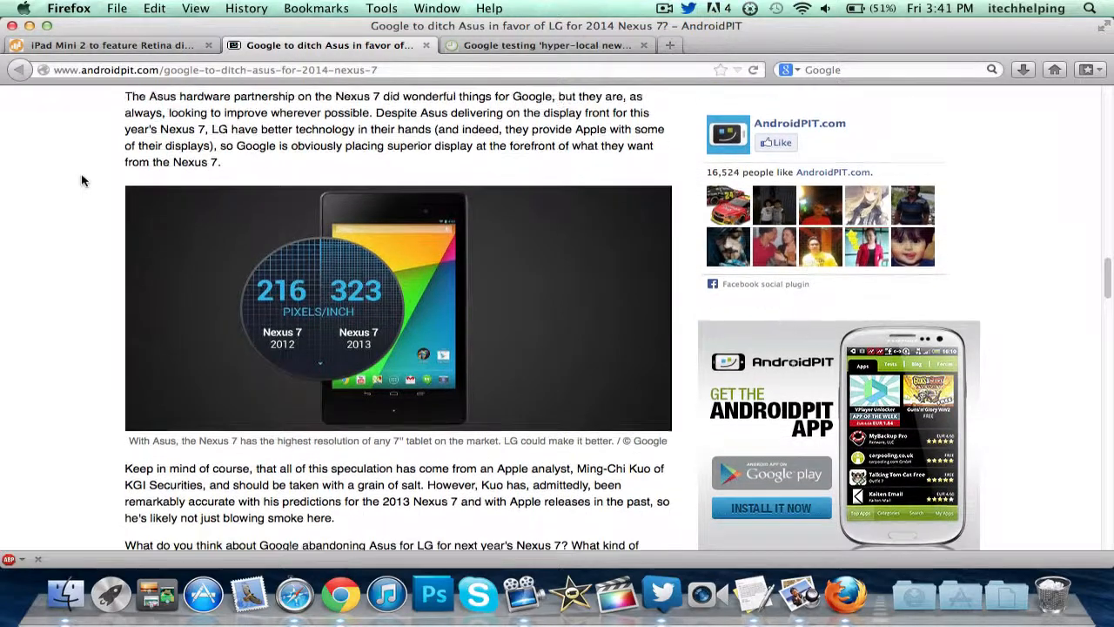
{"action": "scroll", "scroll_direction": "down", "scroll_amount": 3}
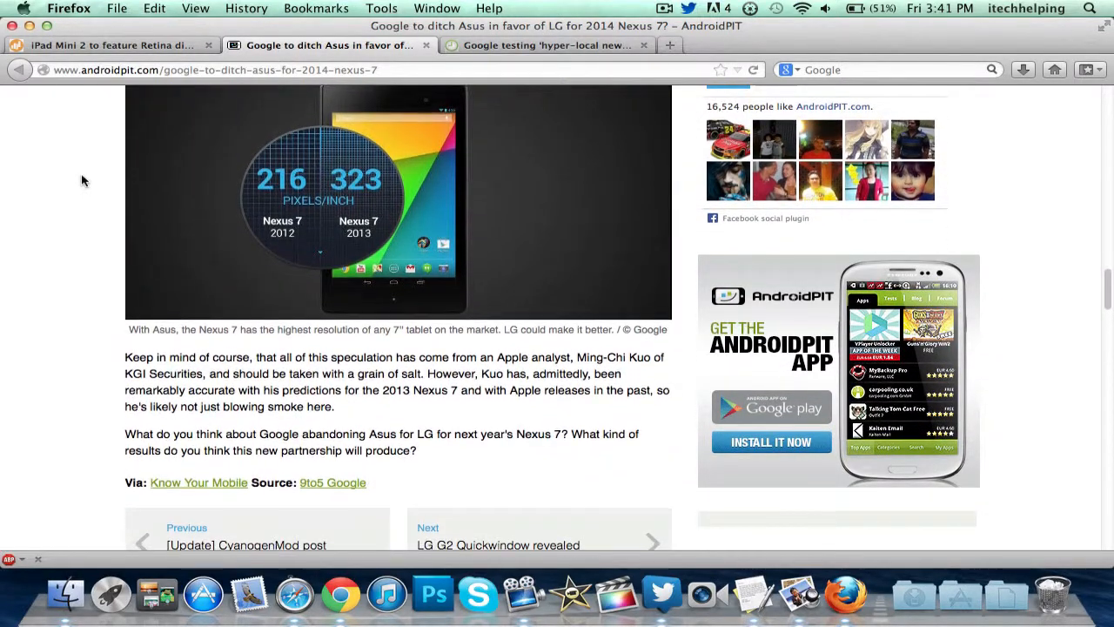
{"action": "left_click", "coordinate": [547, 45]}
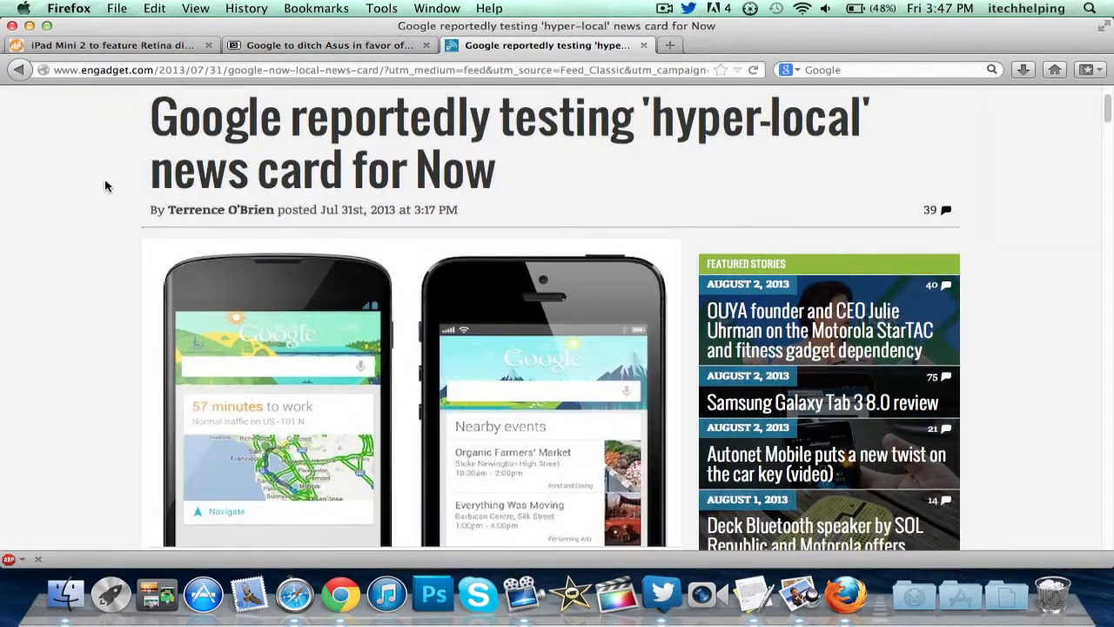
{"action": "scroll", "scroll_direction": "down", "scroll_amount": 3}
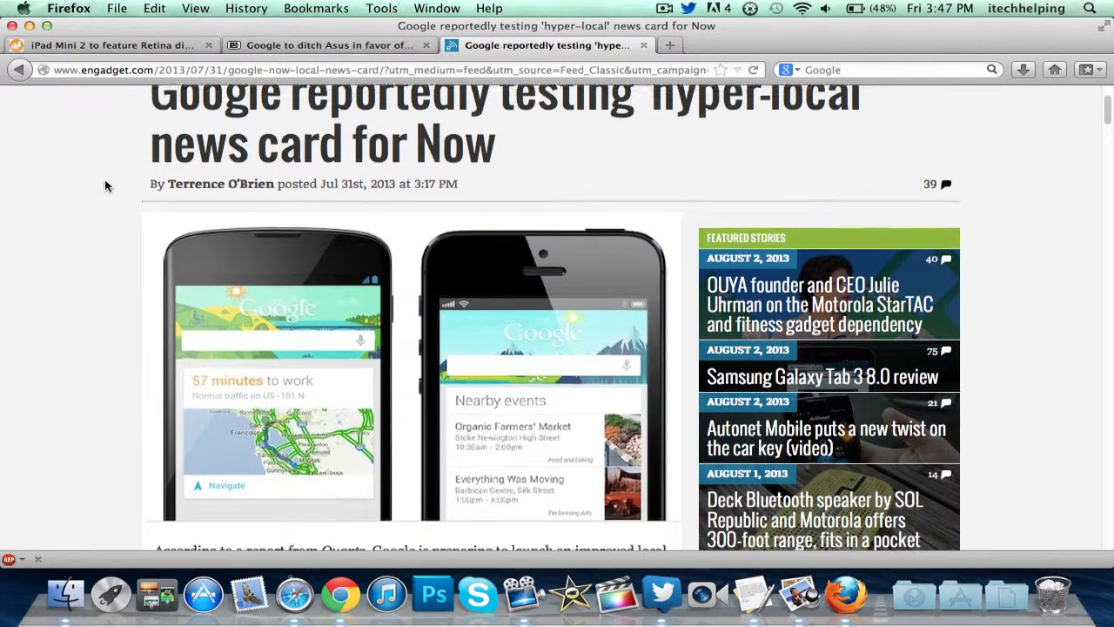
{"action": "scroll", "scroll_direction": "down", "scroll_amount": 3}
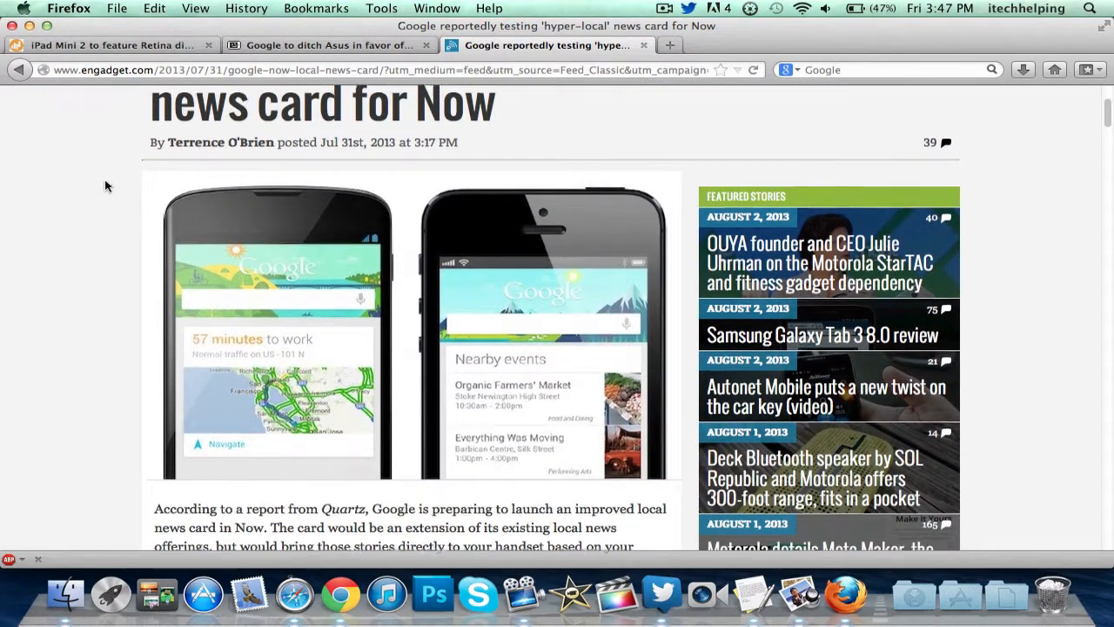
{"action": "scroll", "scroll_direction": "down", "scroll_amount": 3}
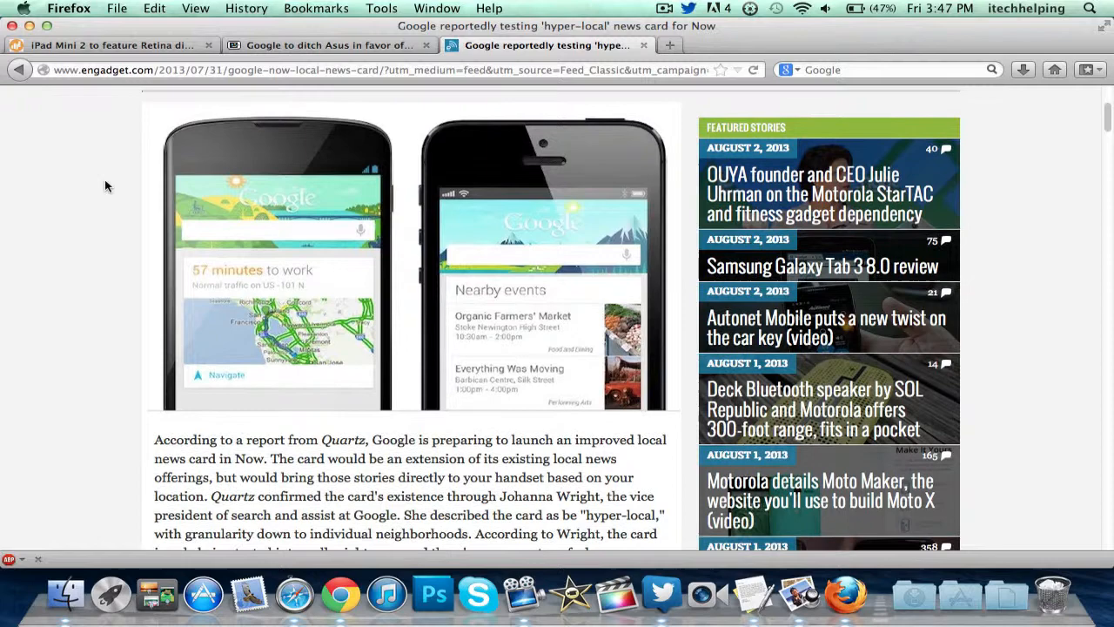
{"action": "scroll", "scroll_direction": "down", "scroll_amount": 3}
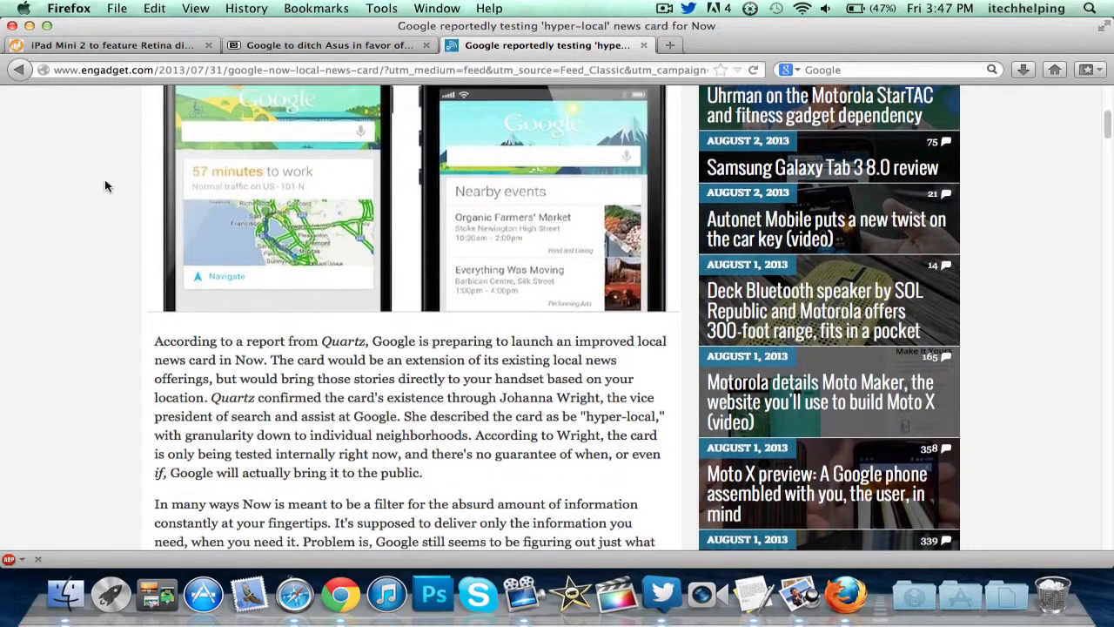
{"action": "scroll", "scroll_direction": "down", "scroll_amount": 3}
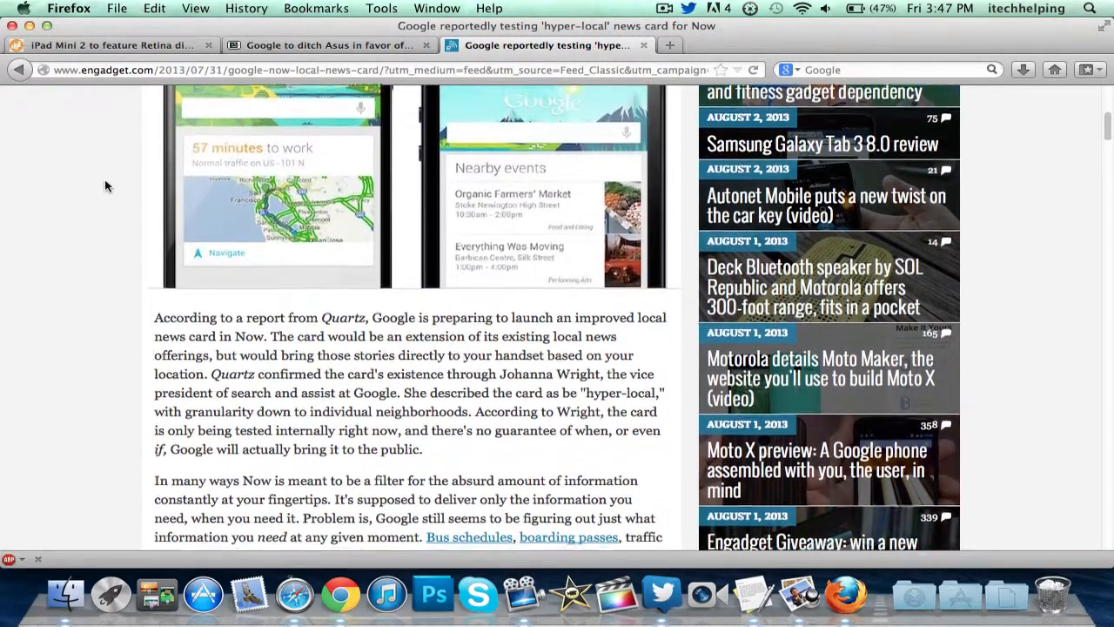
{"action": "scroll", "scroll_direction": "down", "scroll_amount": 3}
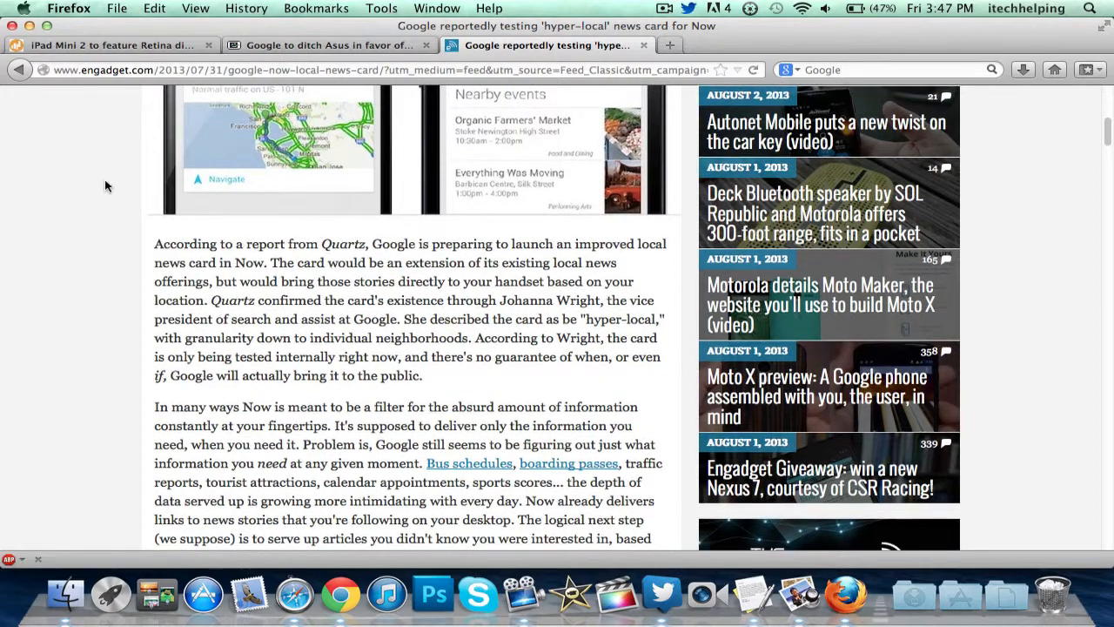
{"action": "scroll", "scroll_direction": "down", "scroll_amount": 3}
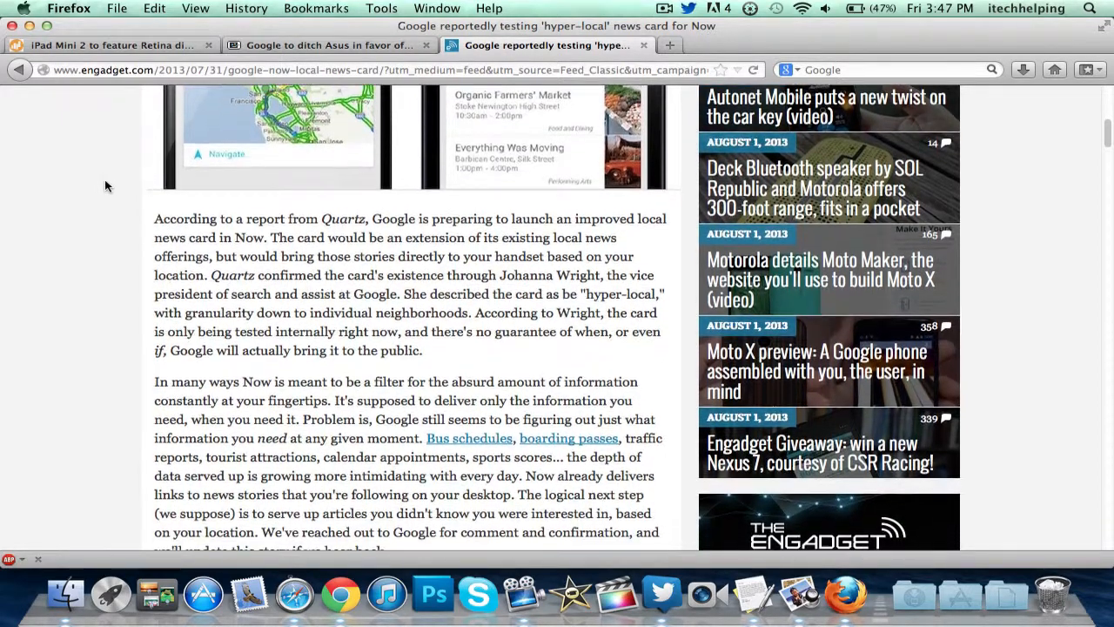
{"action": "scroll", "scroll_direction": "down", "scroll_amount": 3}
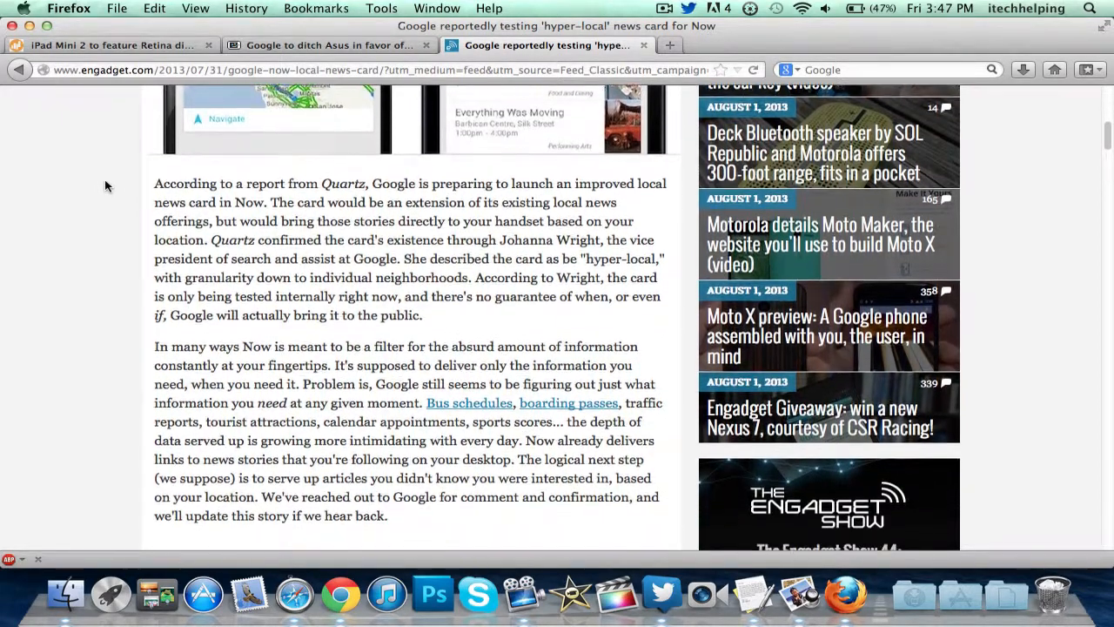
{"action": "scroll", "scroll_direction": "down", "scroll_amount": 3}
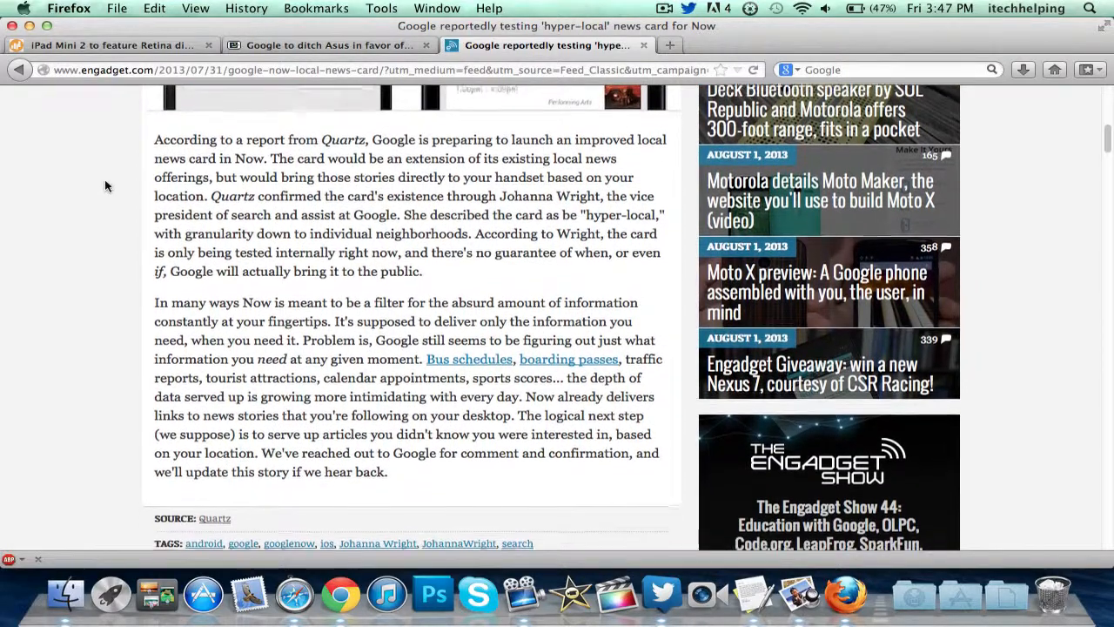